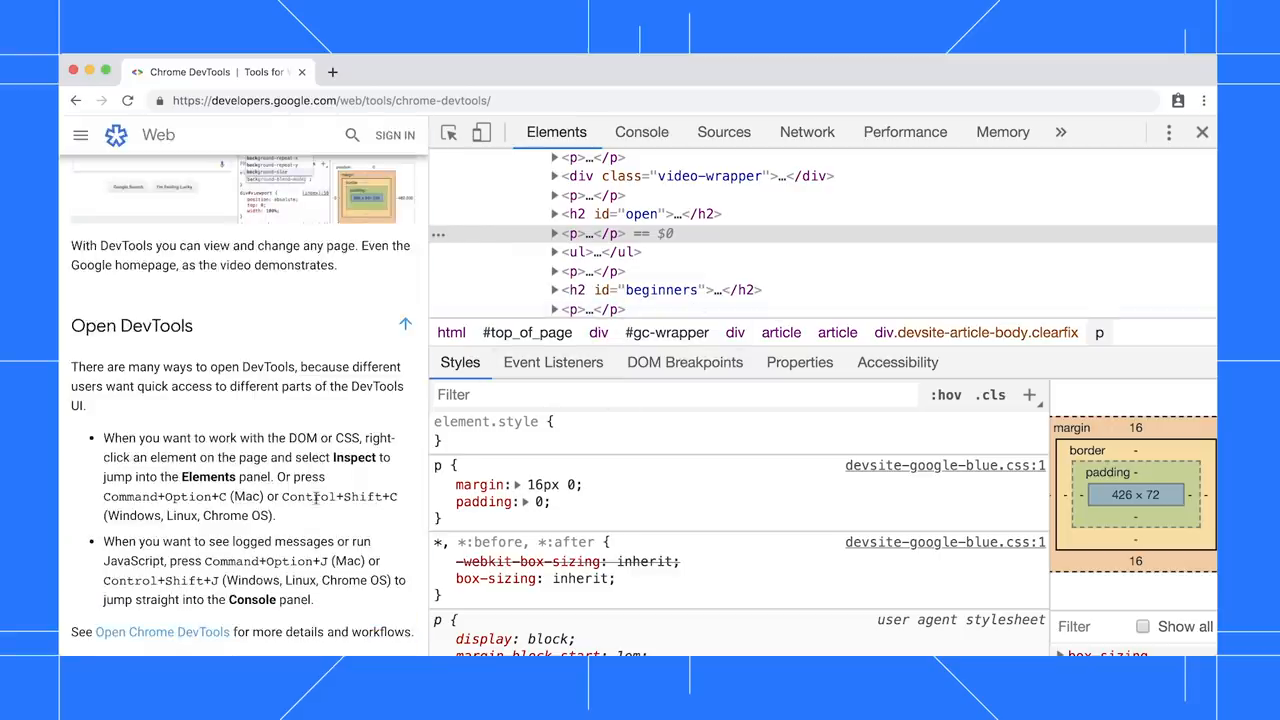
Set the p rule's margin to 10px so every affected paragraph's margin highlights orange.
triple_click(238, 384)
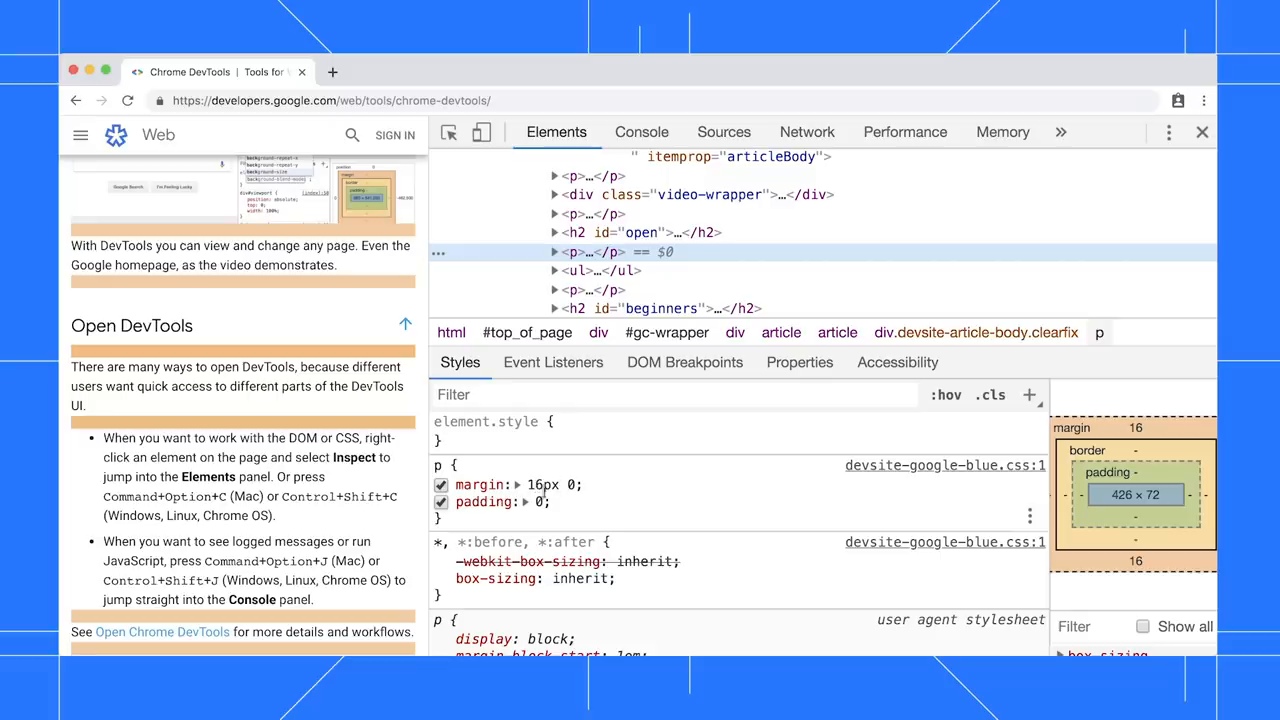
text(10px)
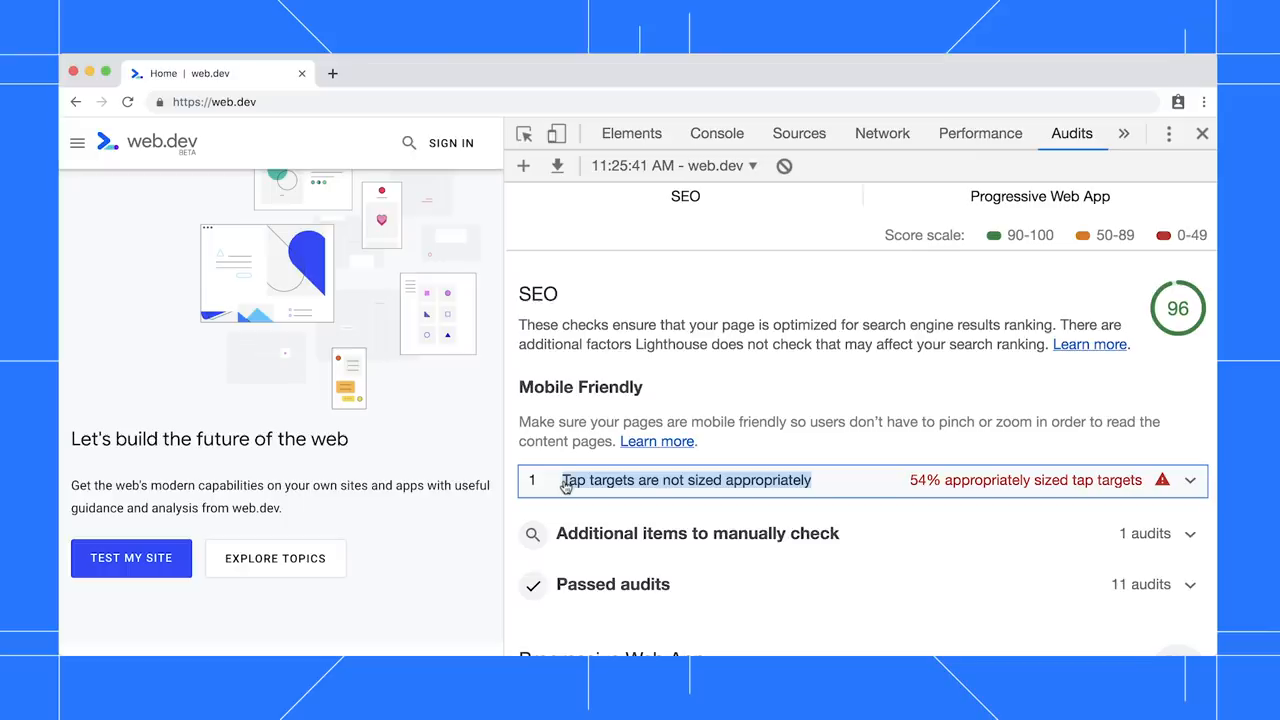
Expand the 'Tap targets are not sized appropriately' SEO audit into its table of overlapping footer links.
click(686, 480)
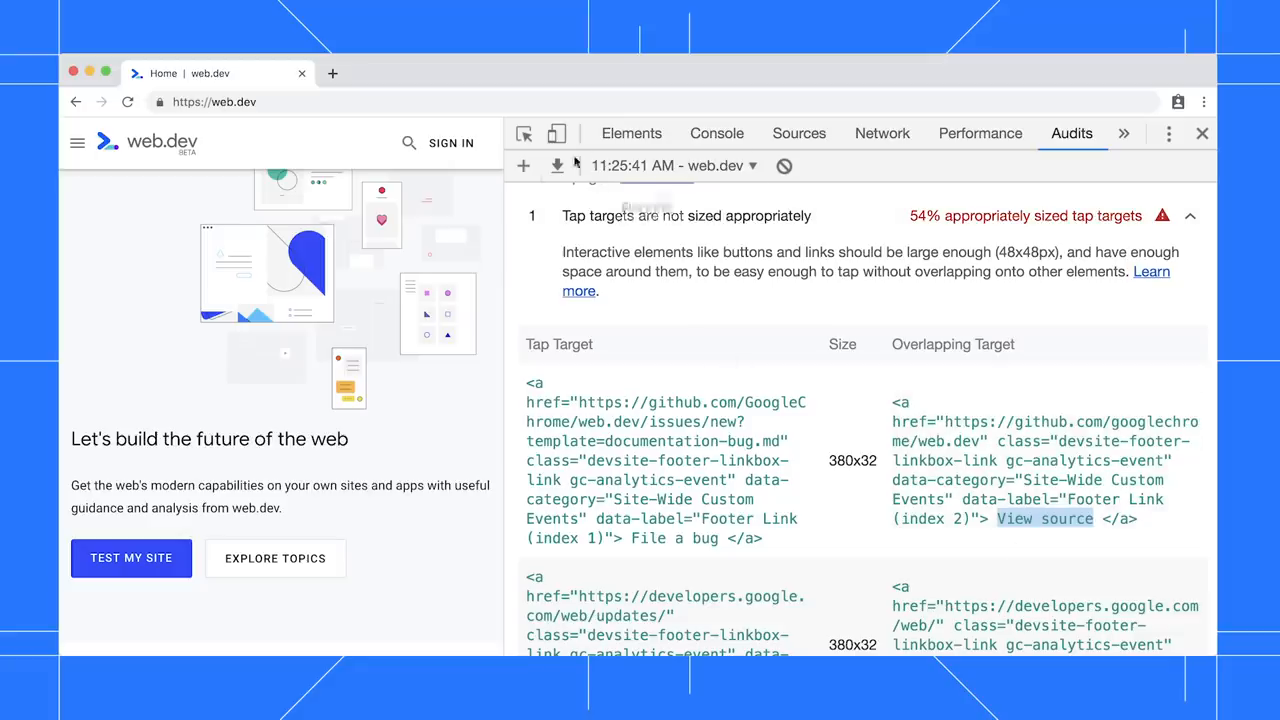
Emulate web.dev as a Pixel 2 phone in the device toolbar.
click(556, 132)
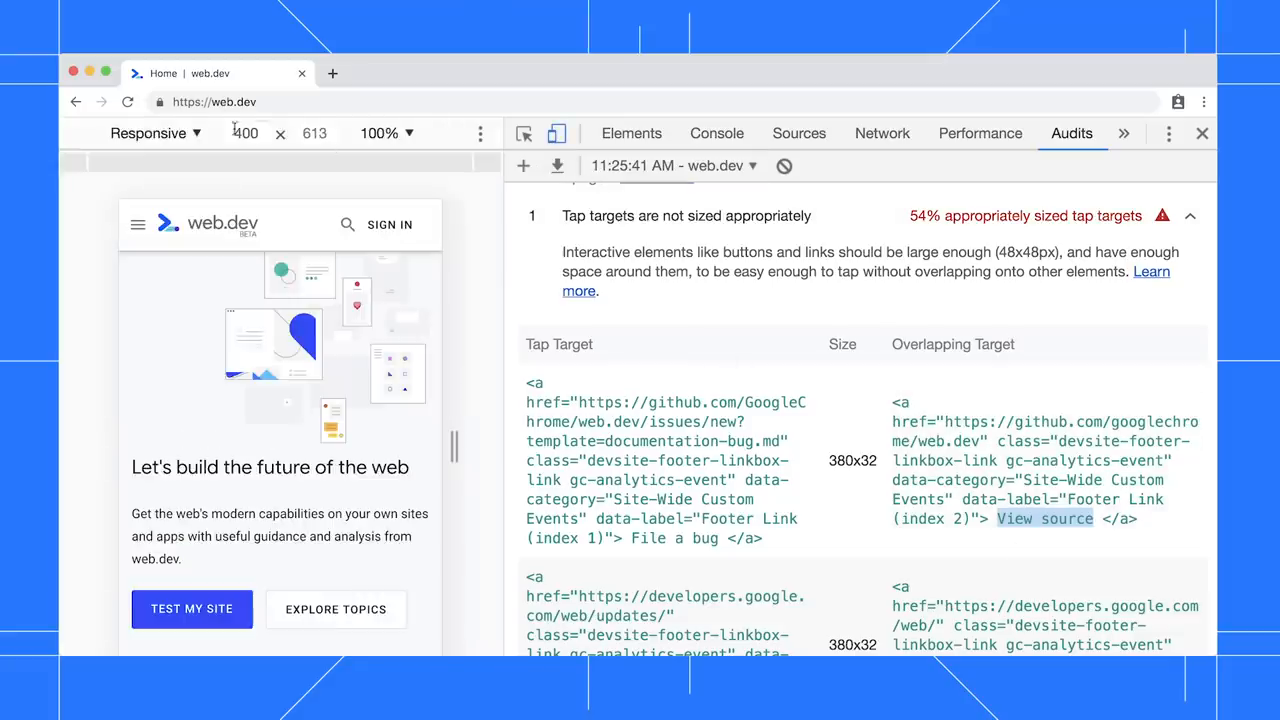
click(148, 132)
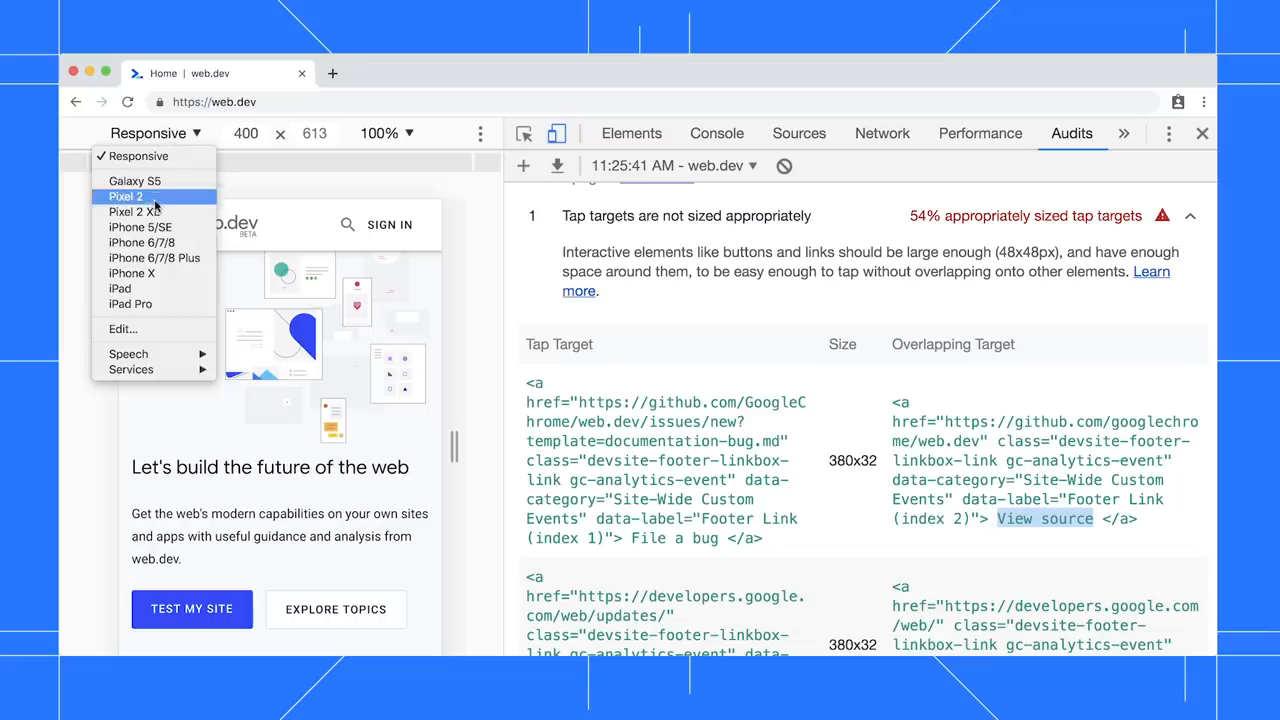
click(124, 196)
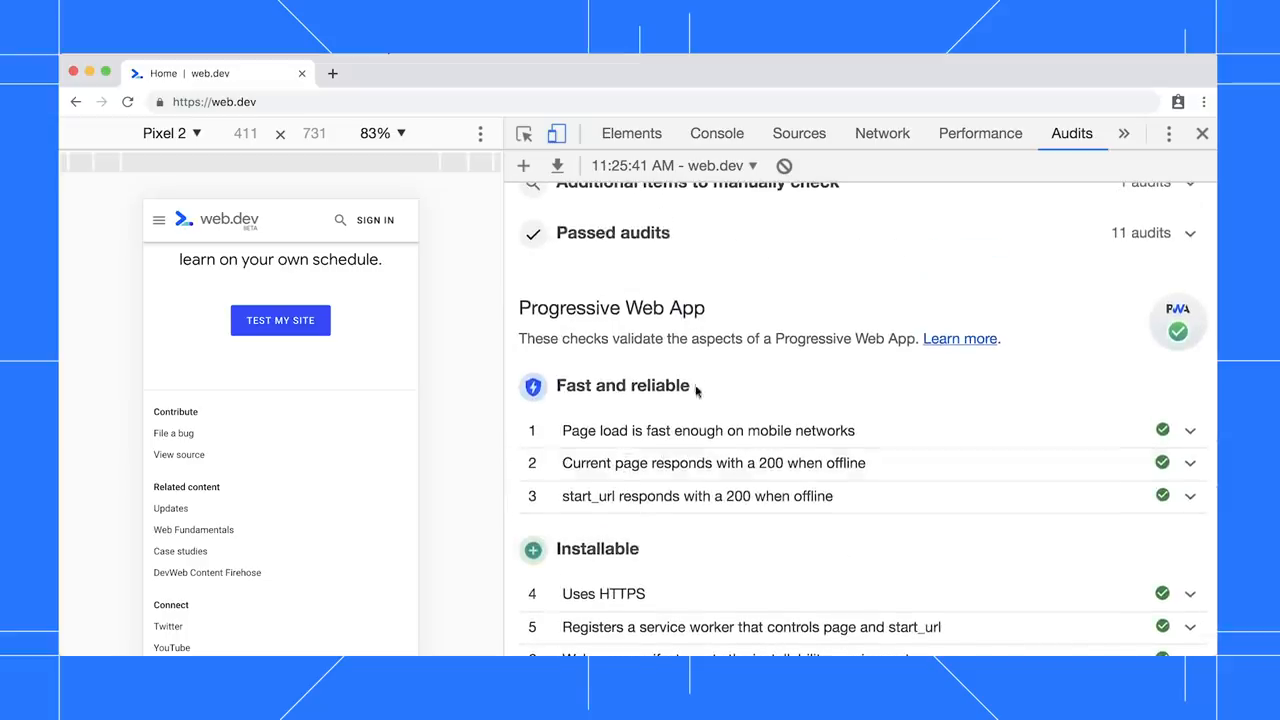
double_click(622, 384)
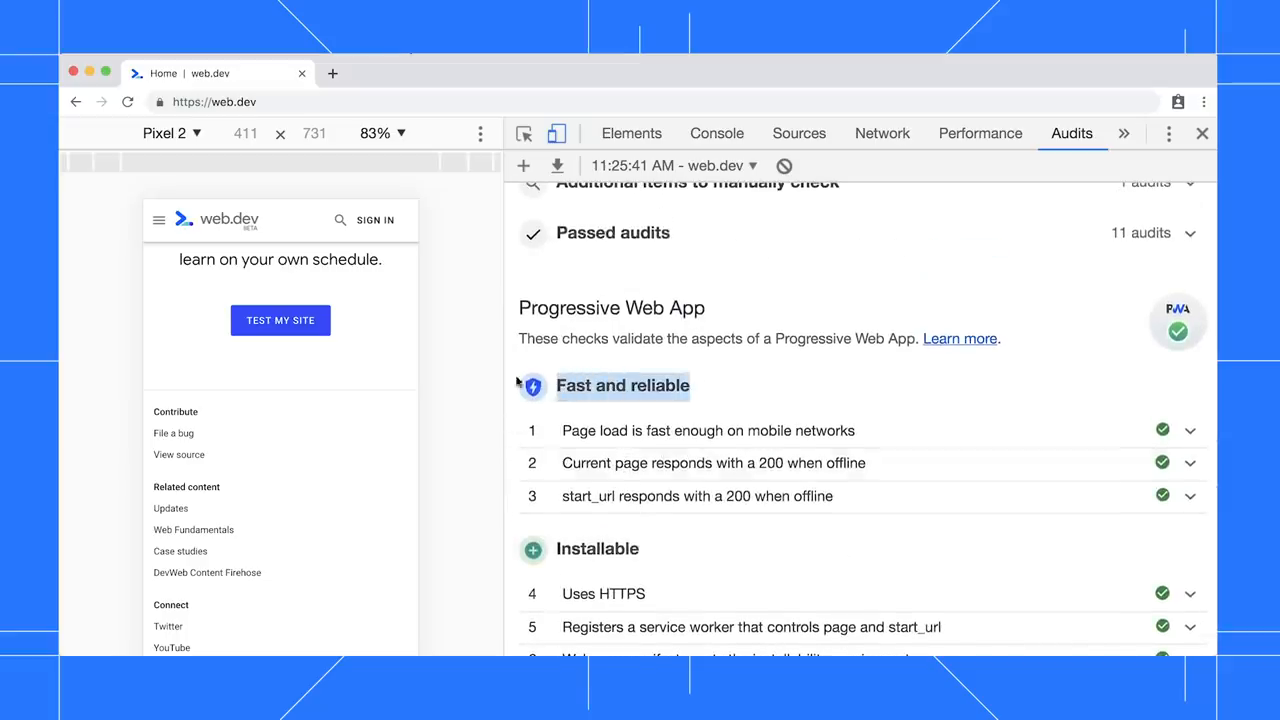
mouse_move(1178, 332)
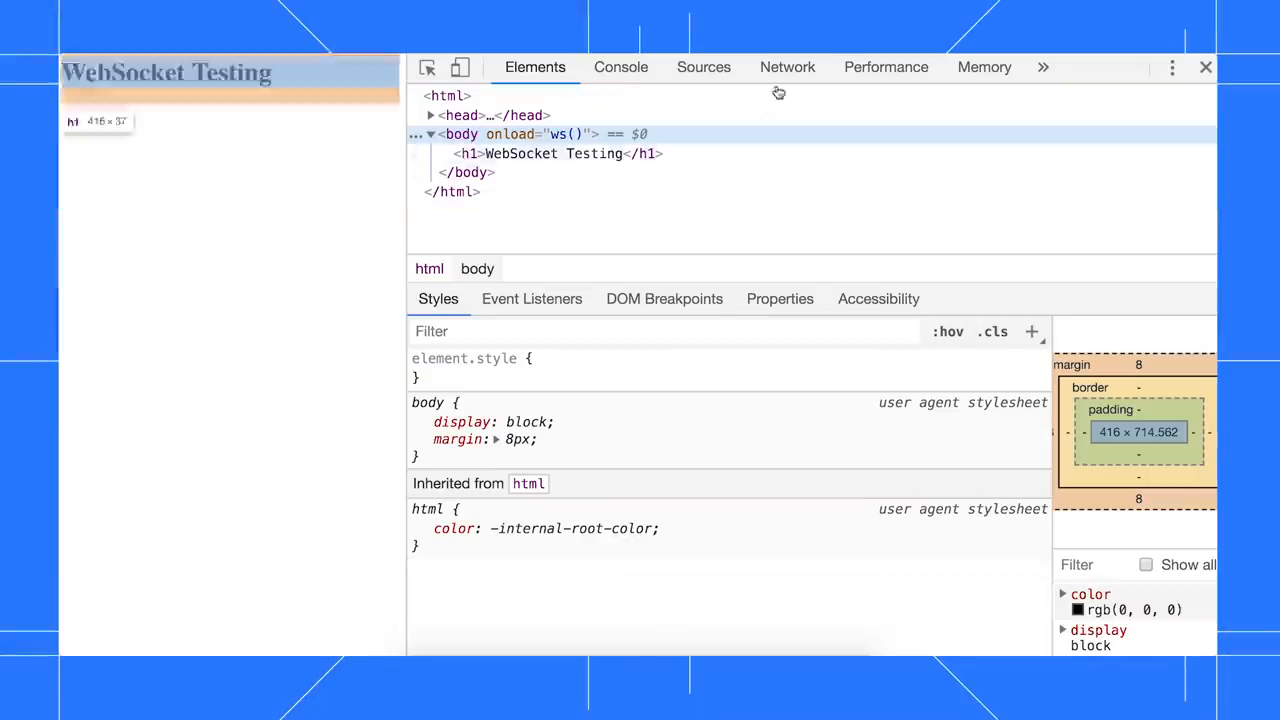
Show the websocket request's Messages list of sent and received binary and text frames in Network.
click(788, 68)
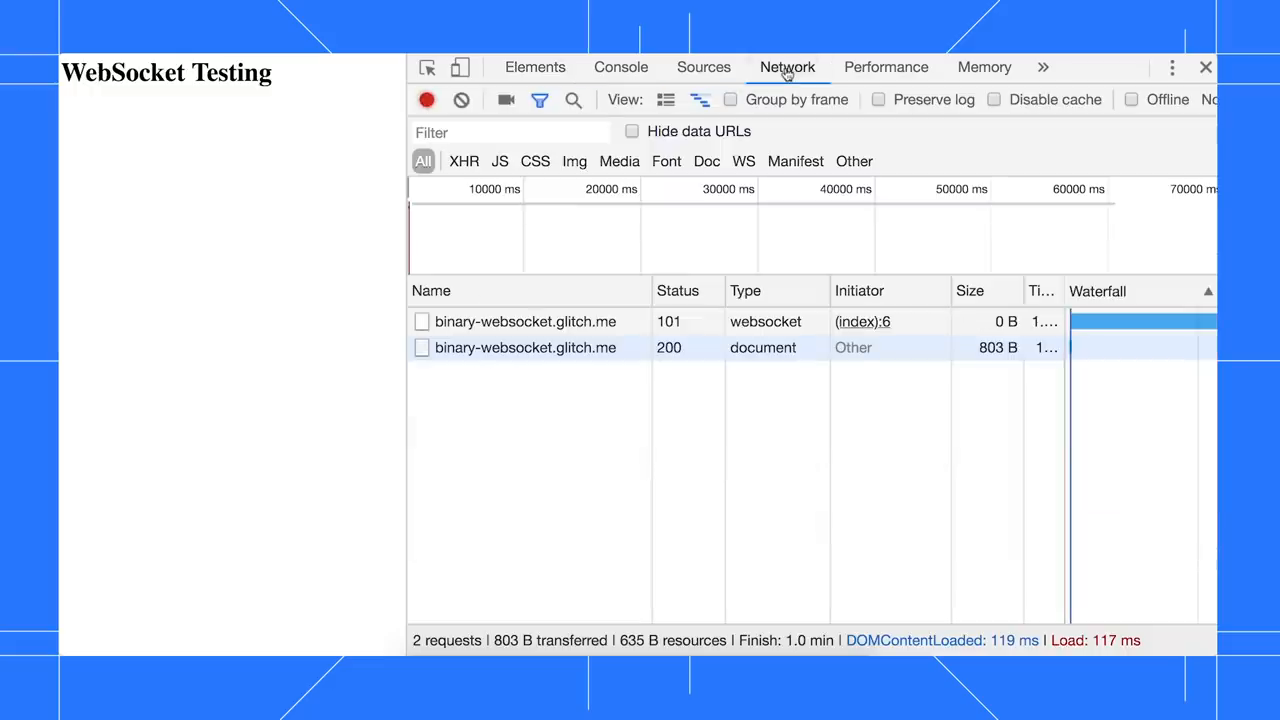
mouse_move(524, 320)
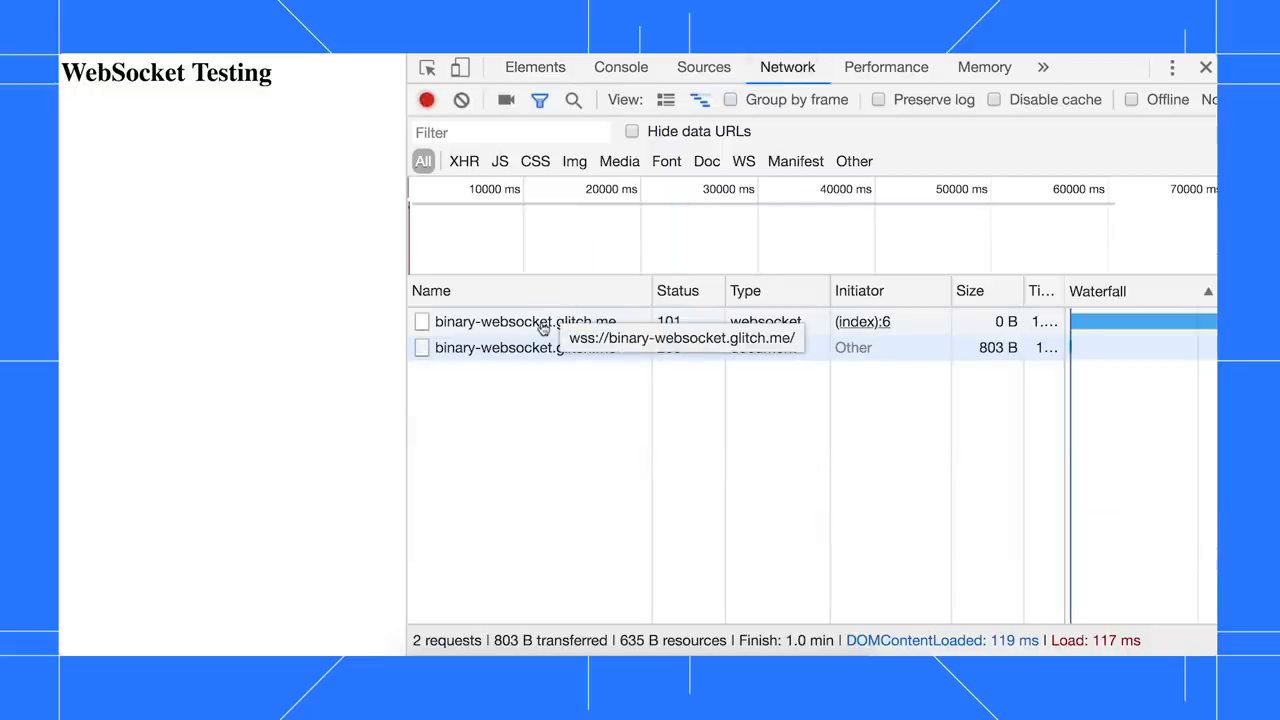
click(524, 320)
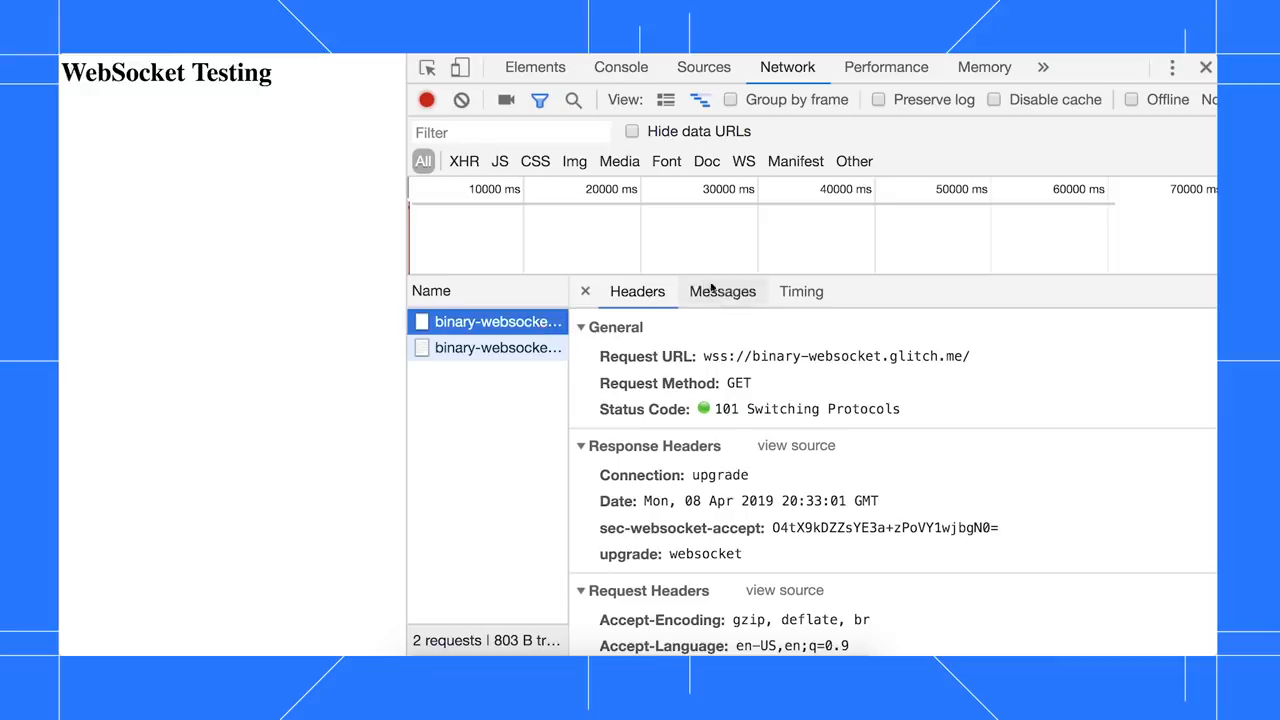
click(722, 292)
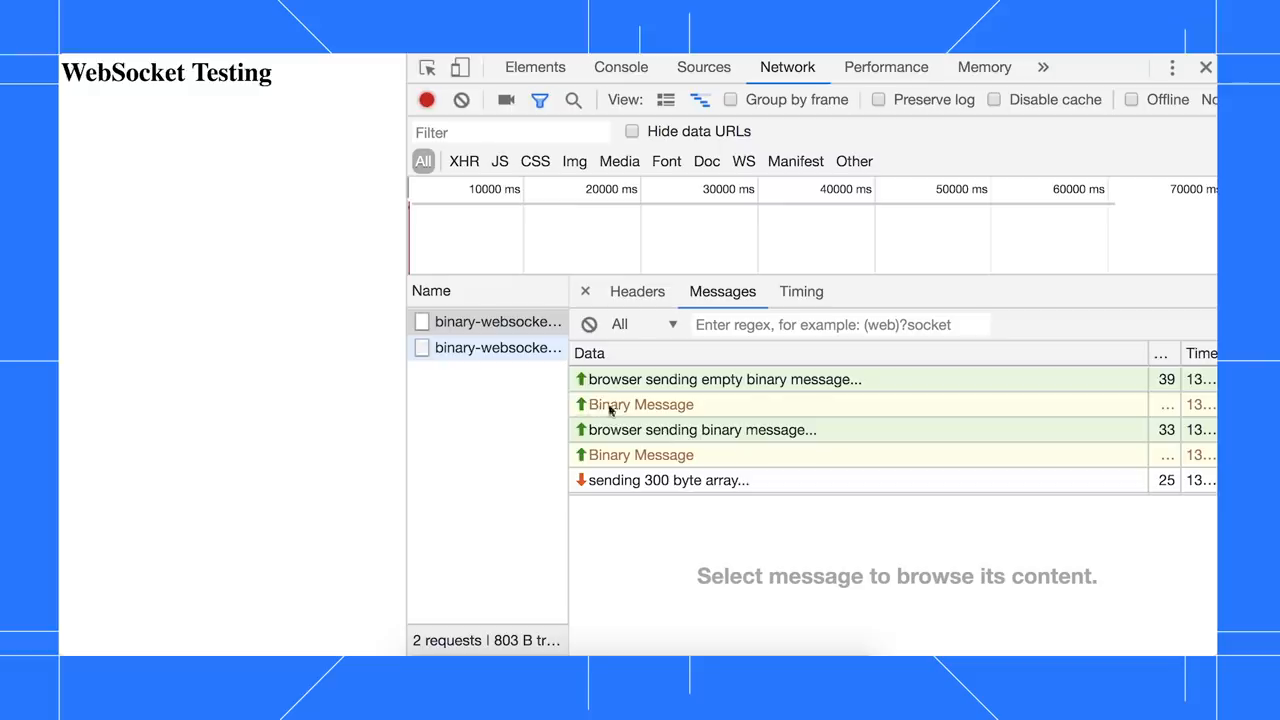
scroll(down, 3)
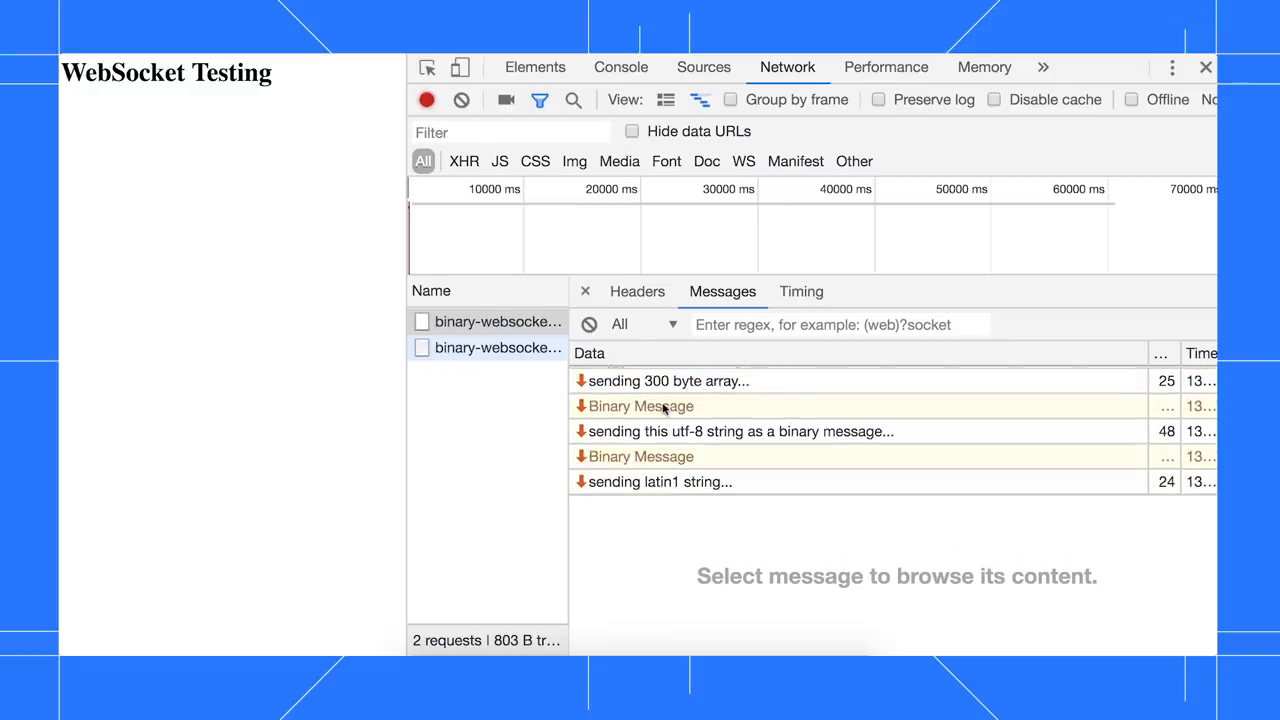
mouse_move(644, 406)
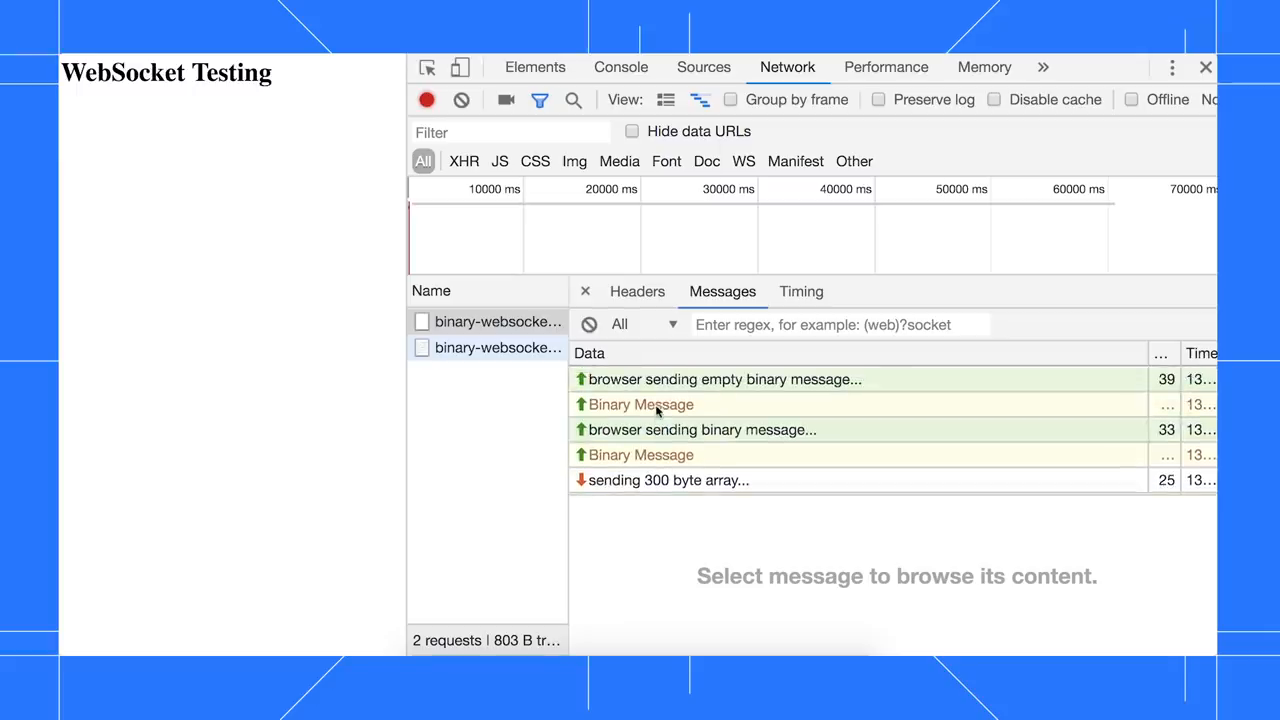
Show a data-carrying binary message's payload as Base64 (AQIDBA==) and copy it to the clipboard.
click(640, 404)
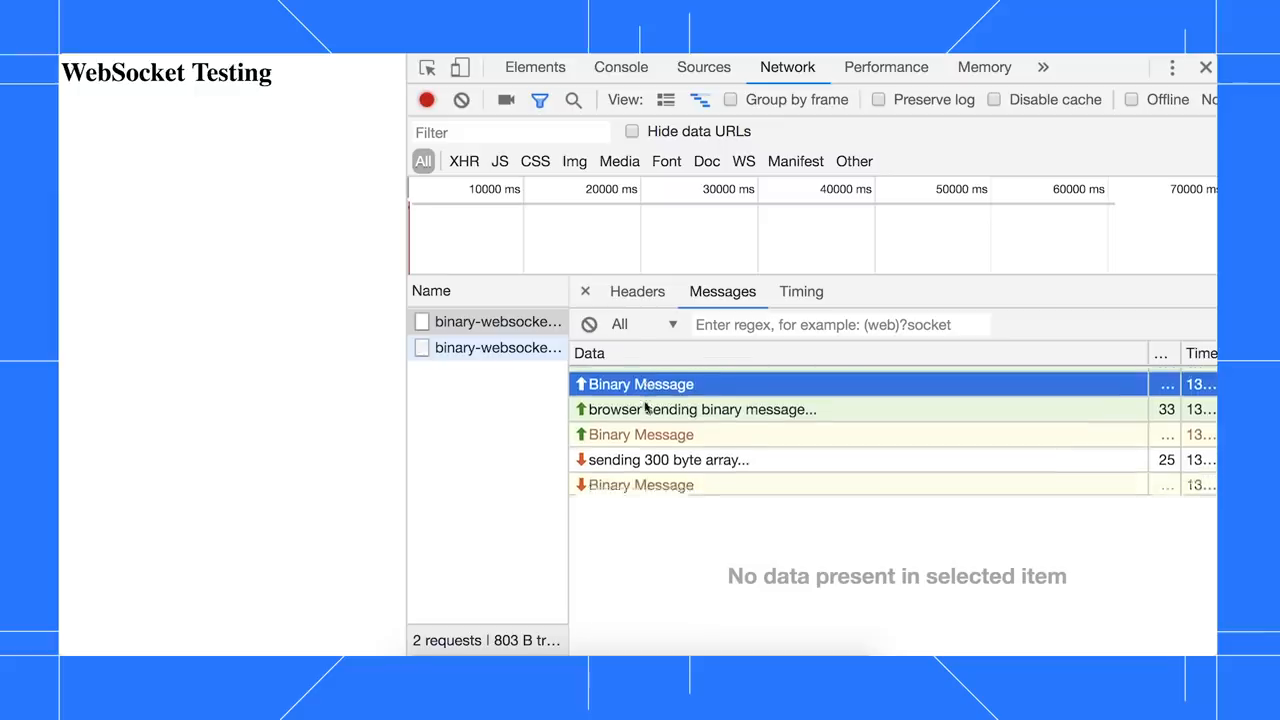
click(640, 414)
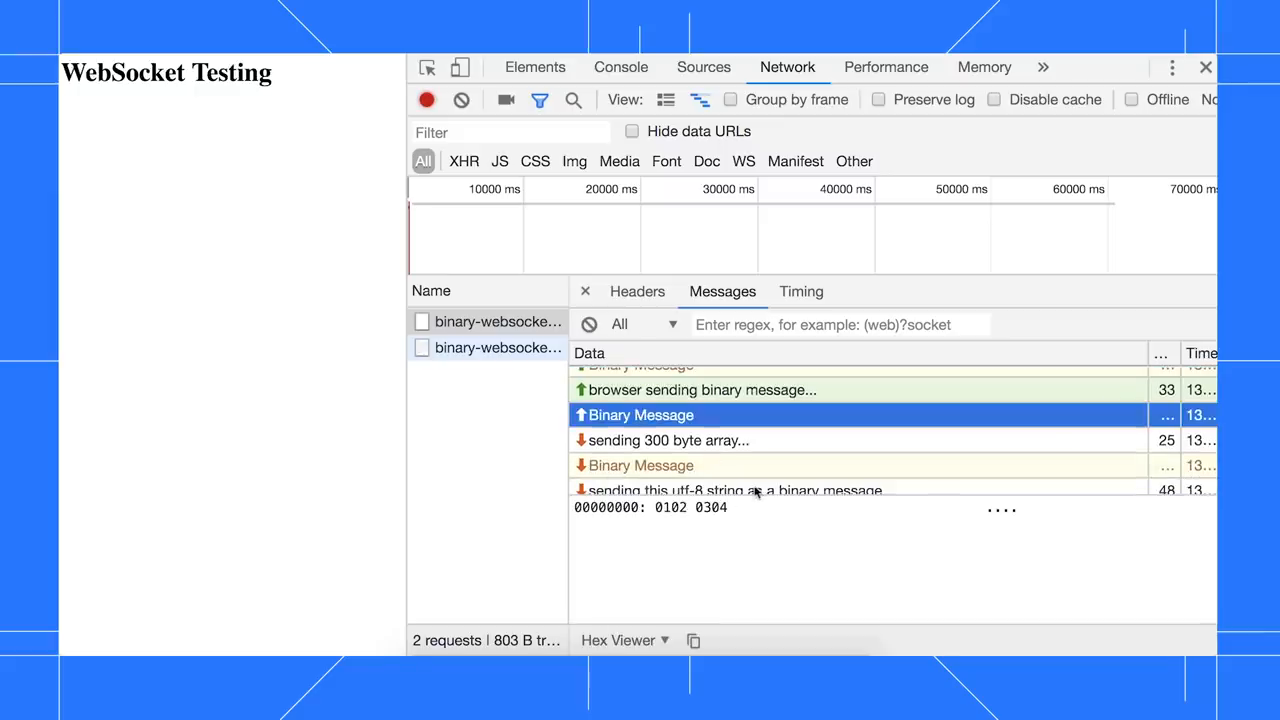
click(624, 640)
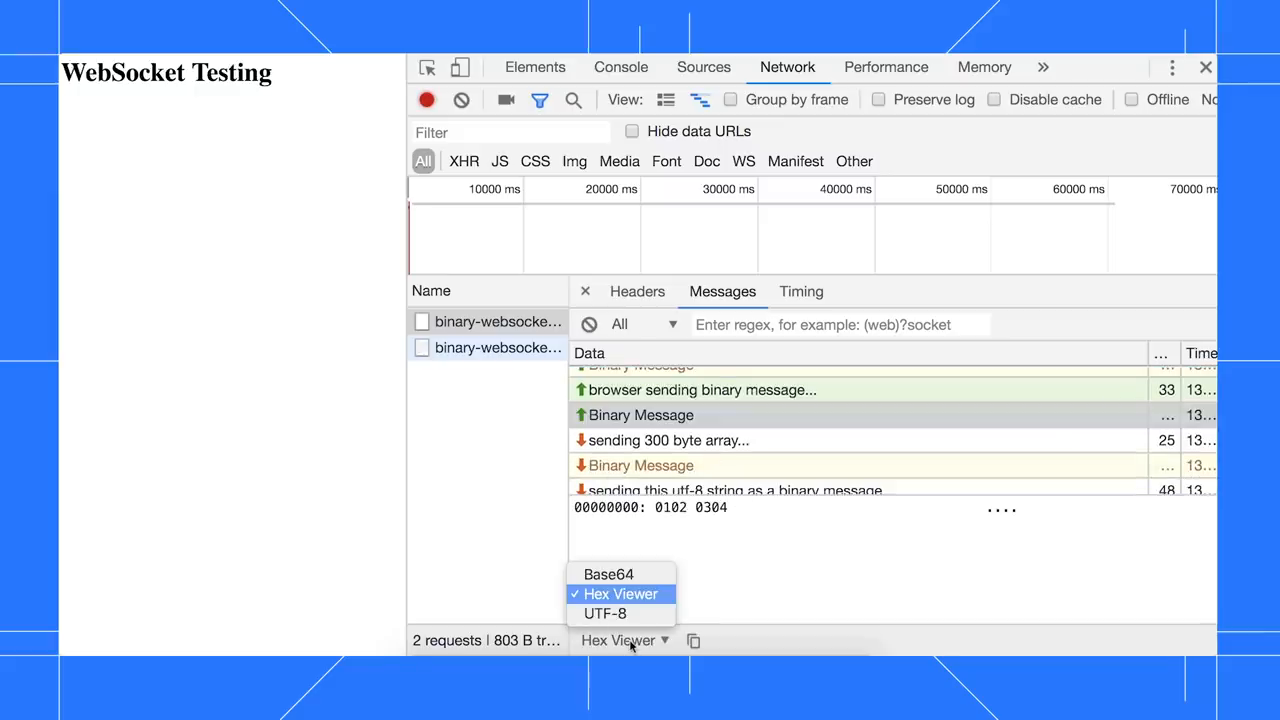
click(608, 574)
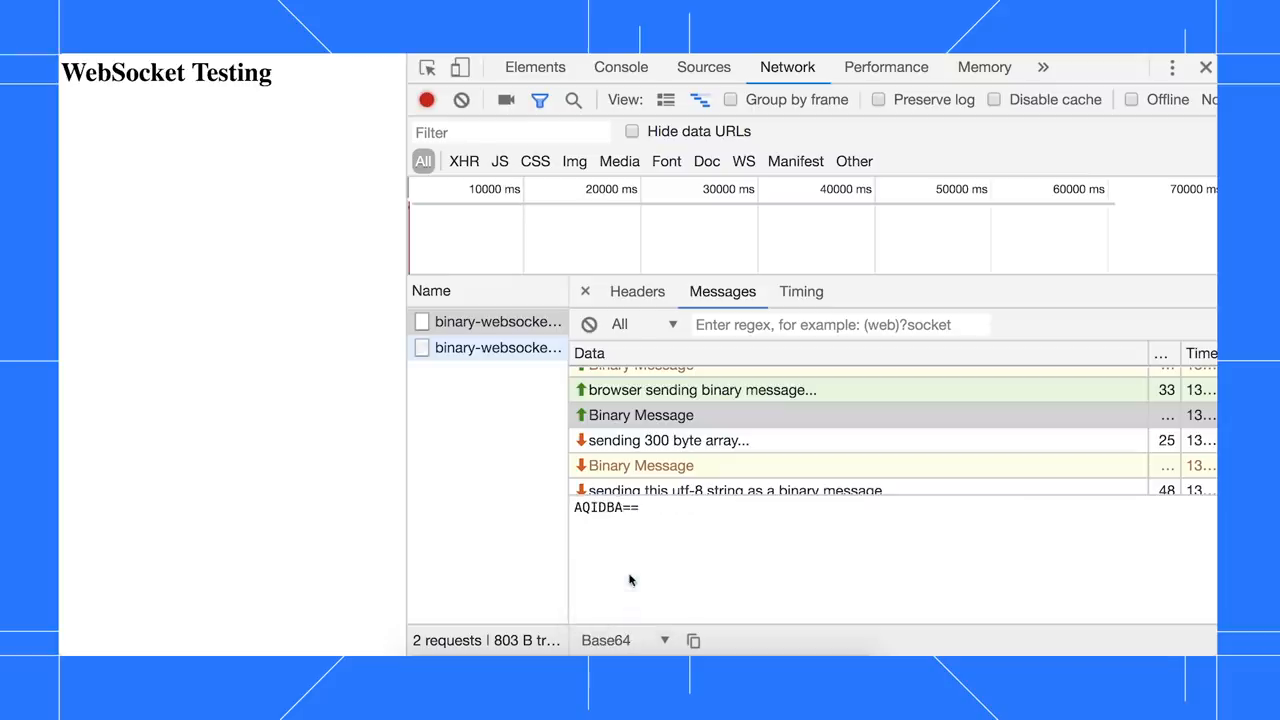
mouse_move(692, 640)
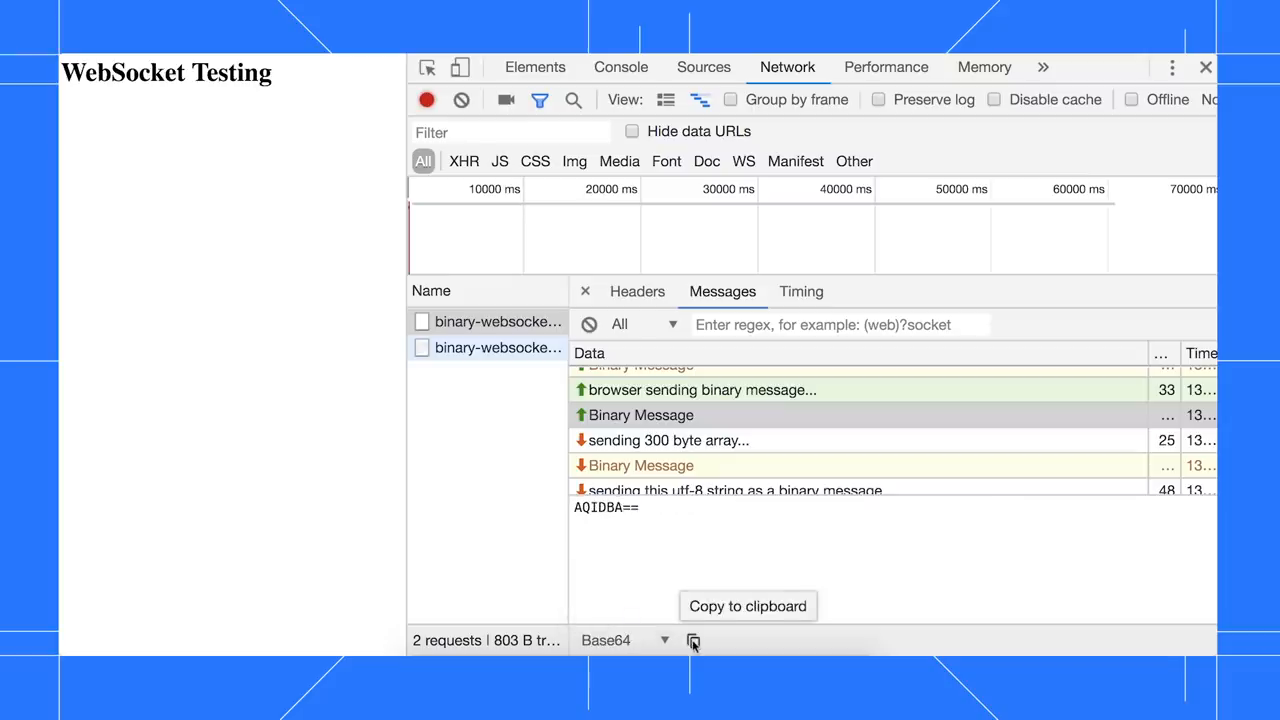
click(692, 640)
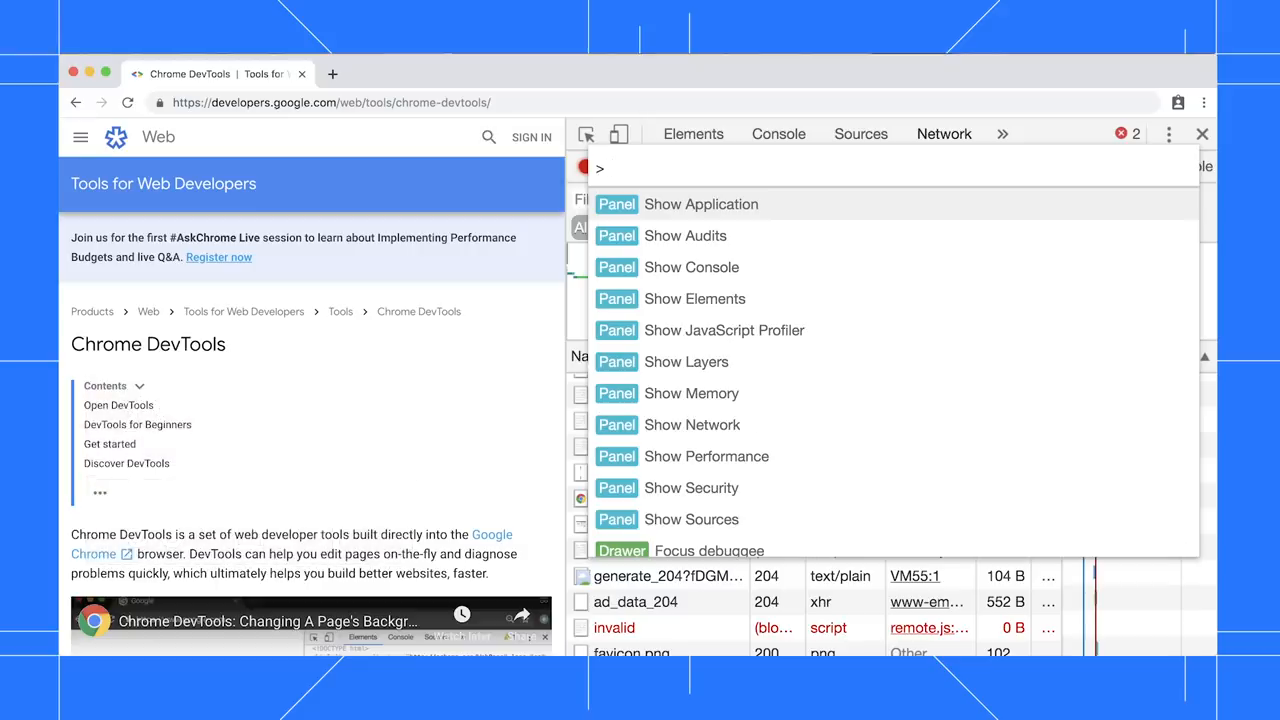
Filter the Command Menu by 'area' to find Capture area screenshot.
text(area)
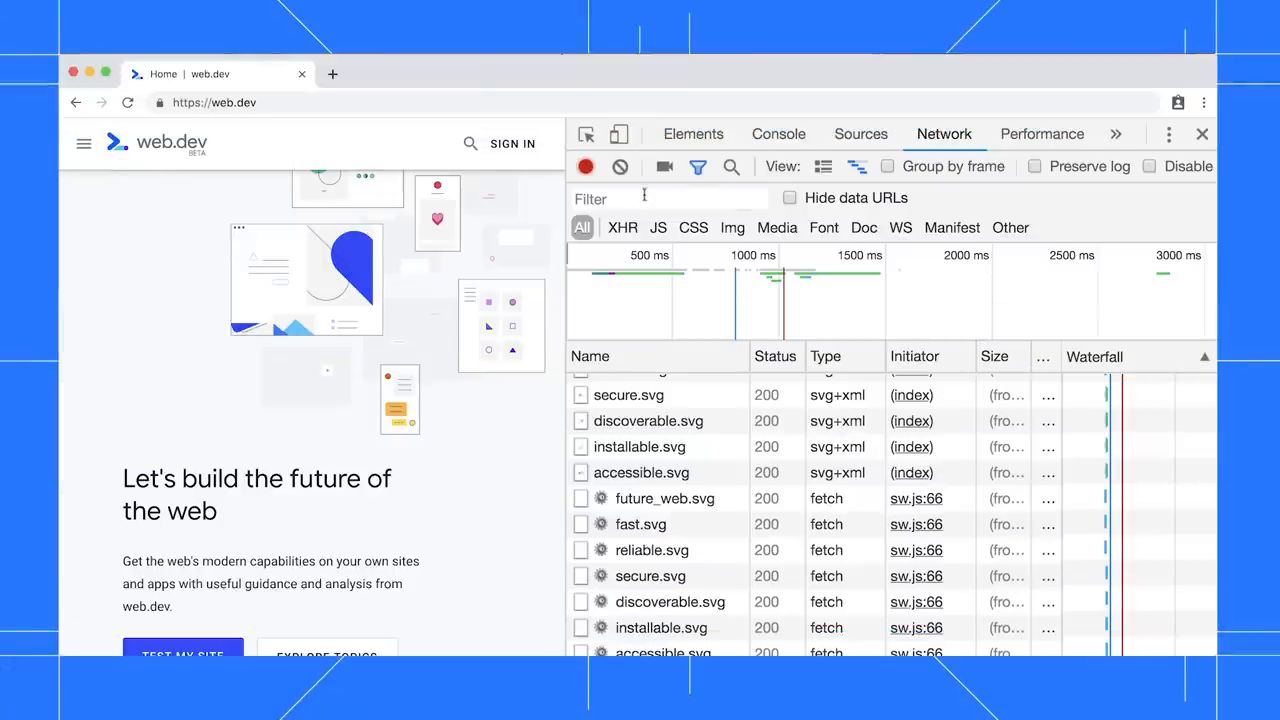
Filter web.dev's network requests with 'is:s' down to service-worker requests.
text(is:s)
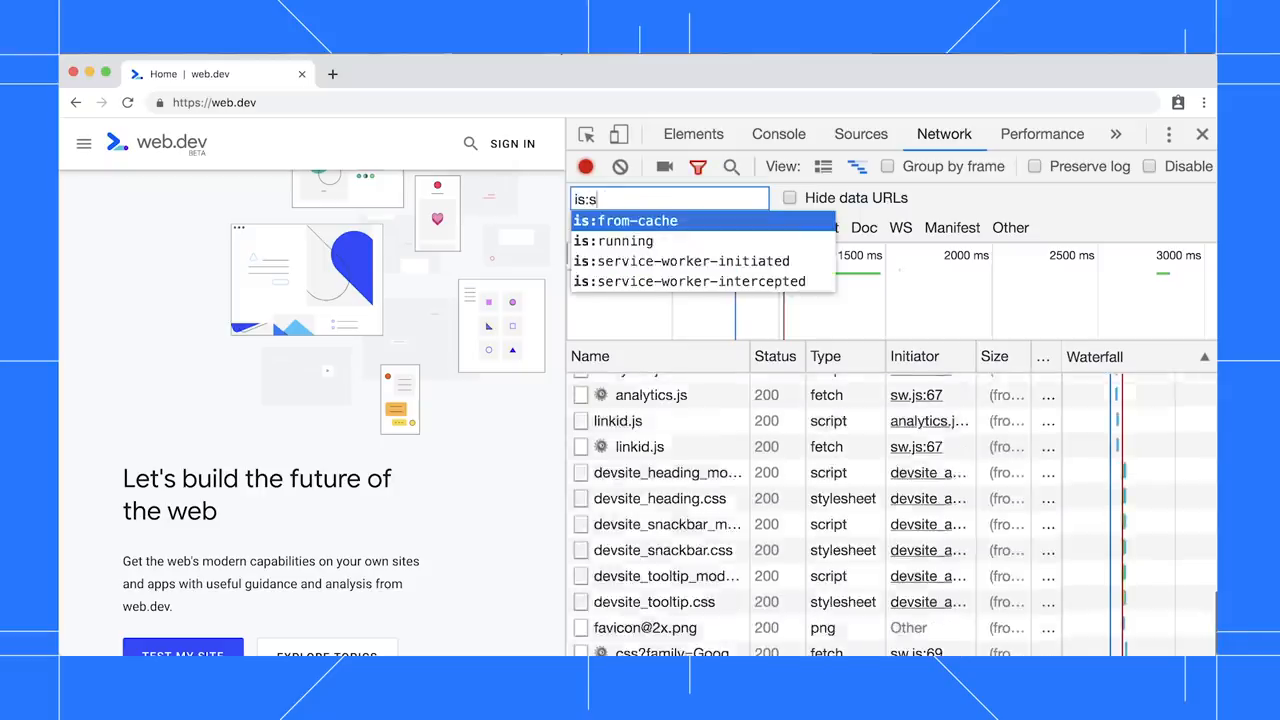
click(680, 260)
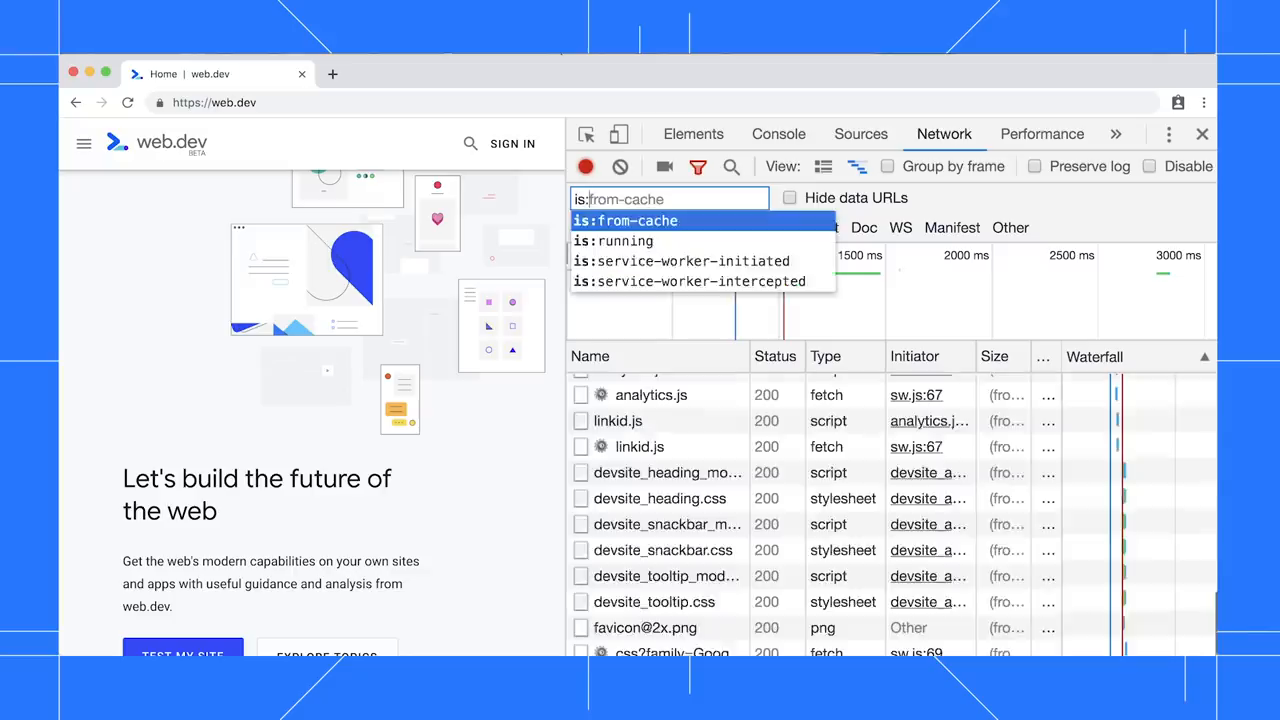
click(688, 280)
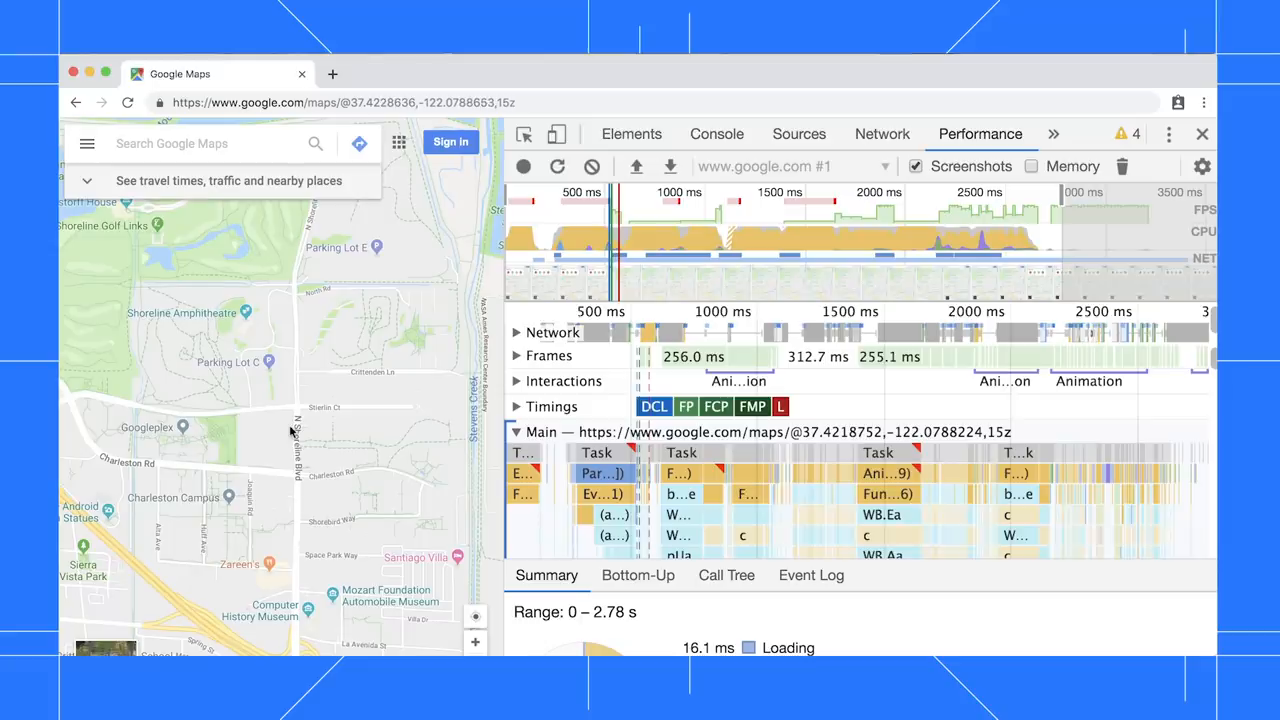
Inspect a long main-thread task, then the First Paint marker at 532.6 ms.
click(680, 452)
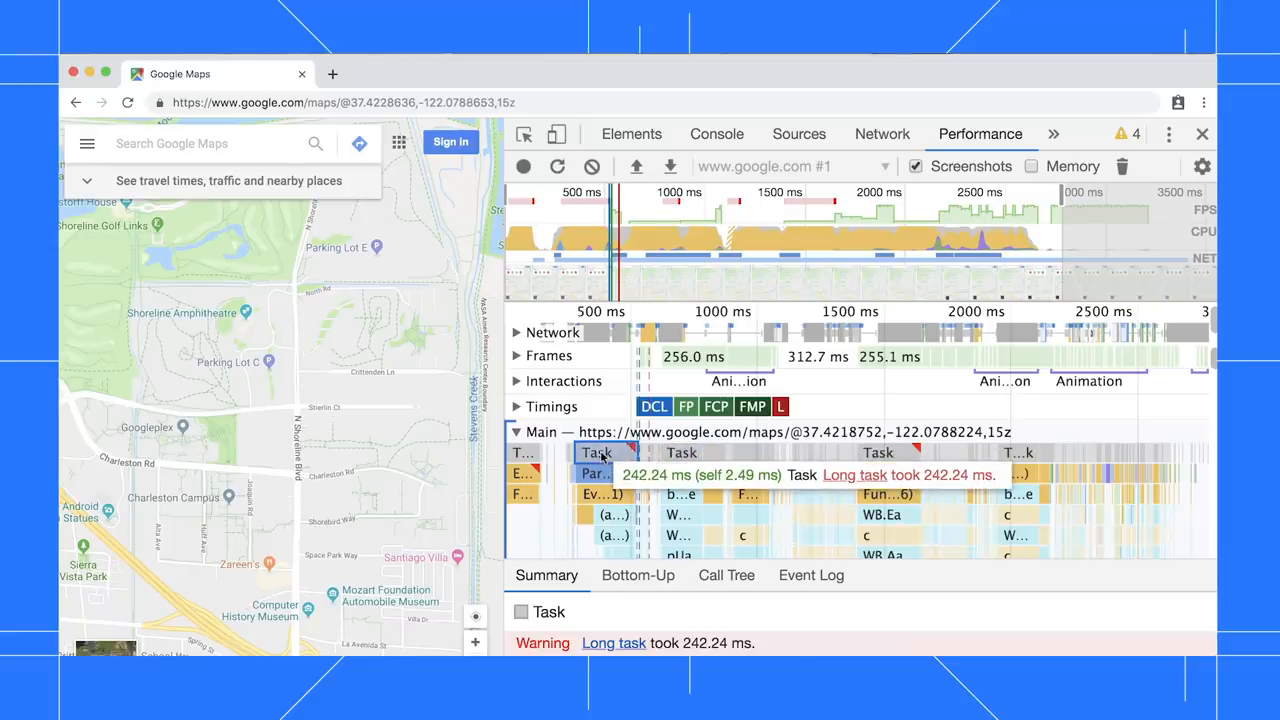
mouse_move(880, 452)
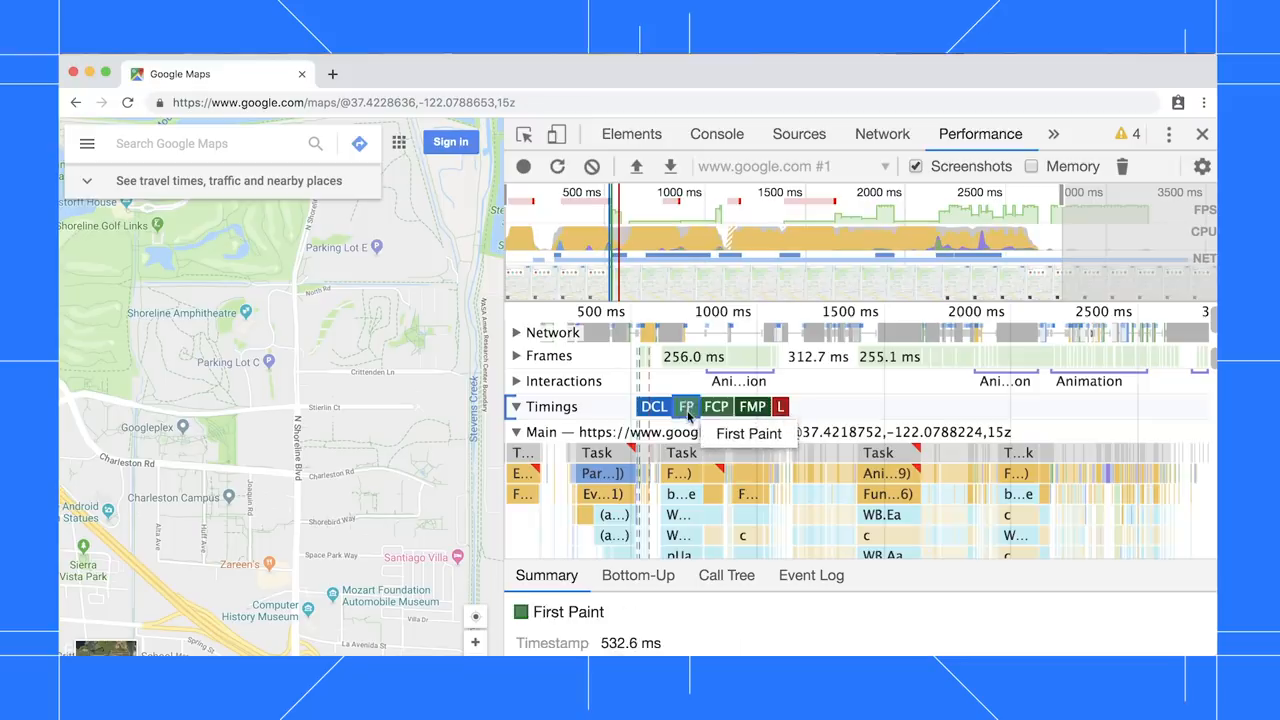
click(632, 132)
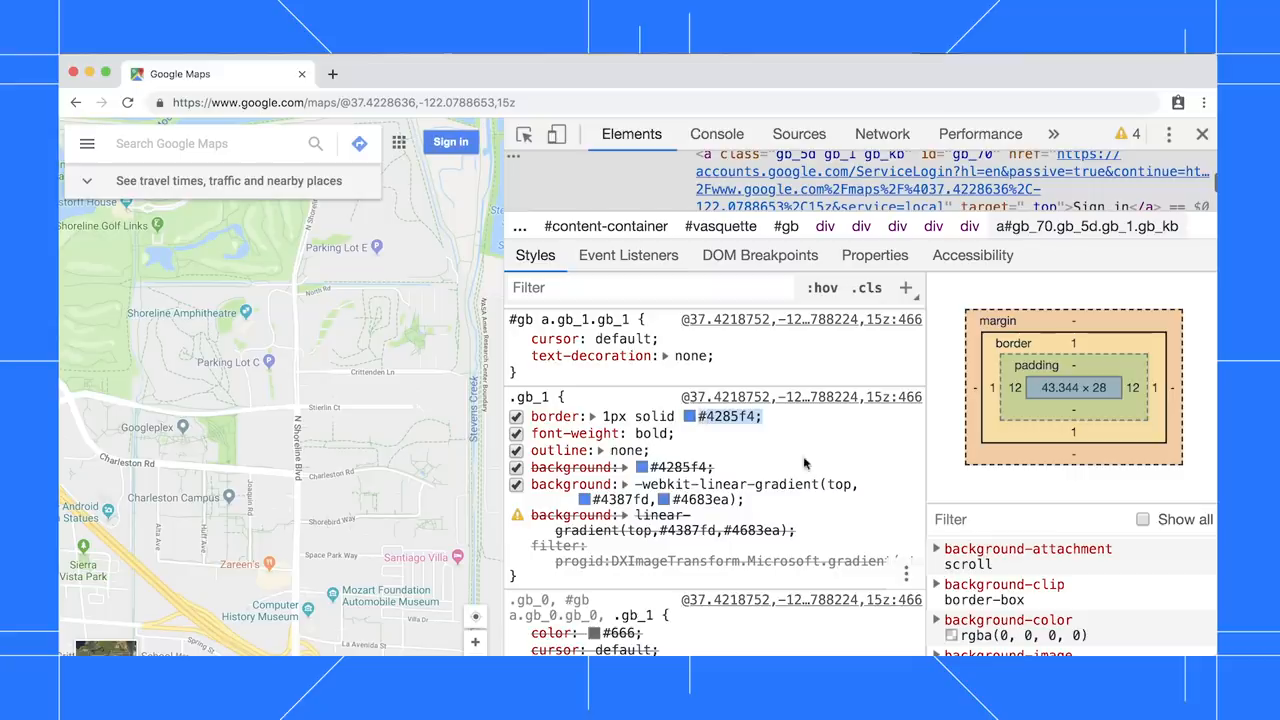
mouse_move(688, 416)
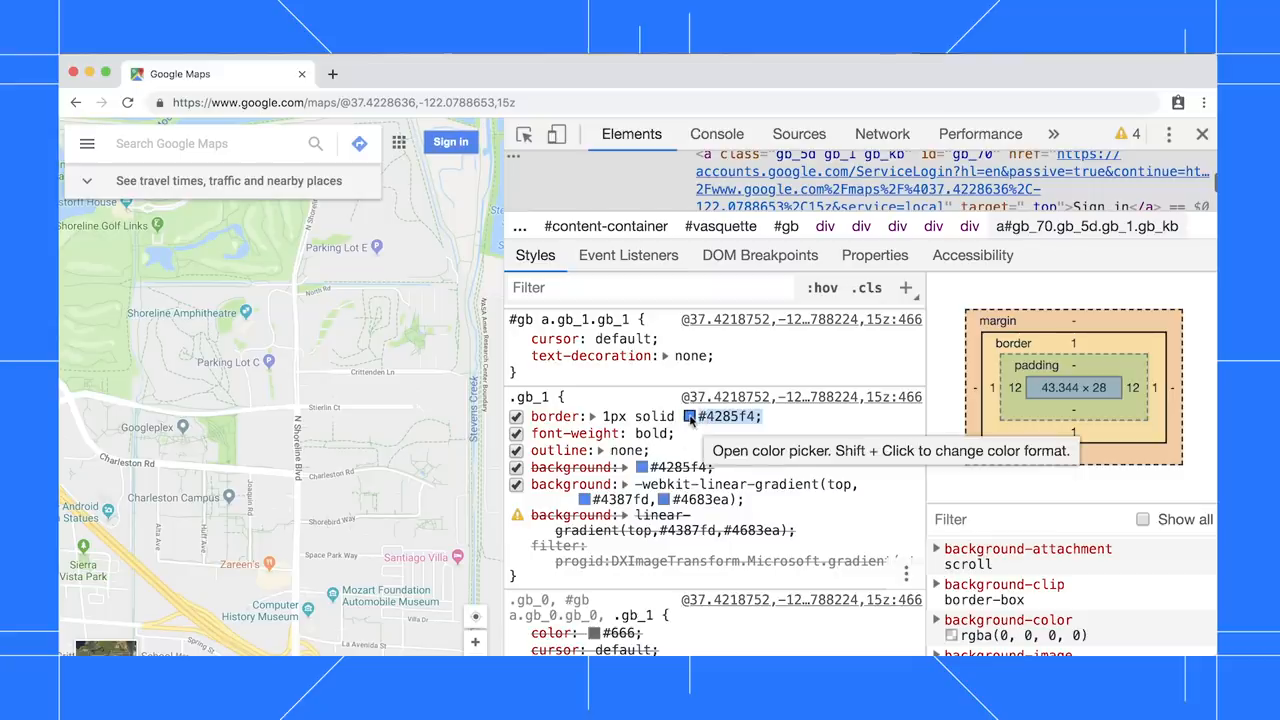
Cycle the .gb_1 border colour swatch to rgb(66, 133, 244).
click(688, 416)
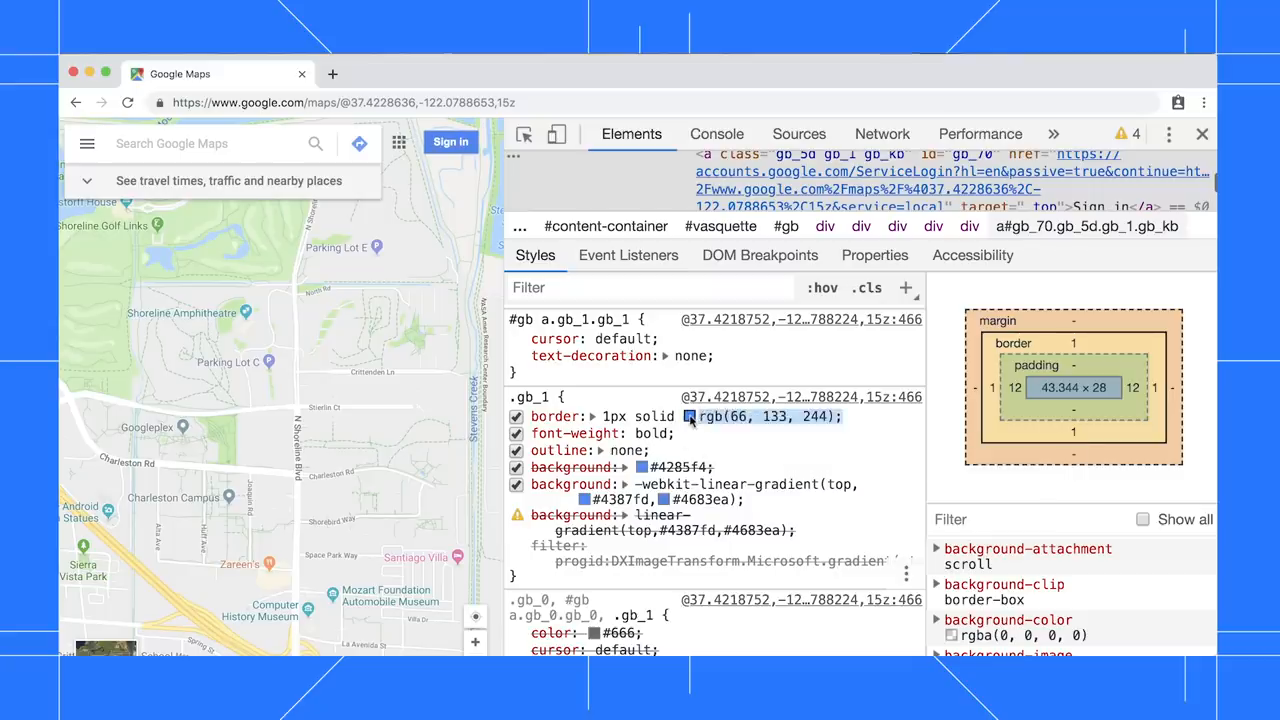